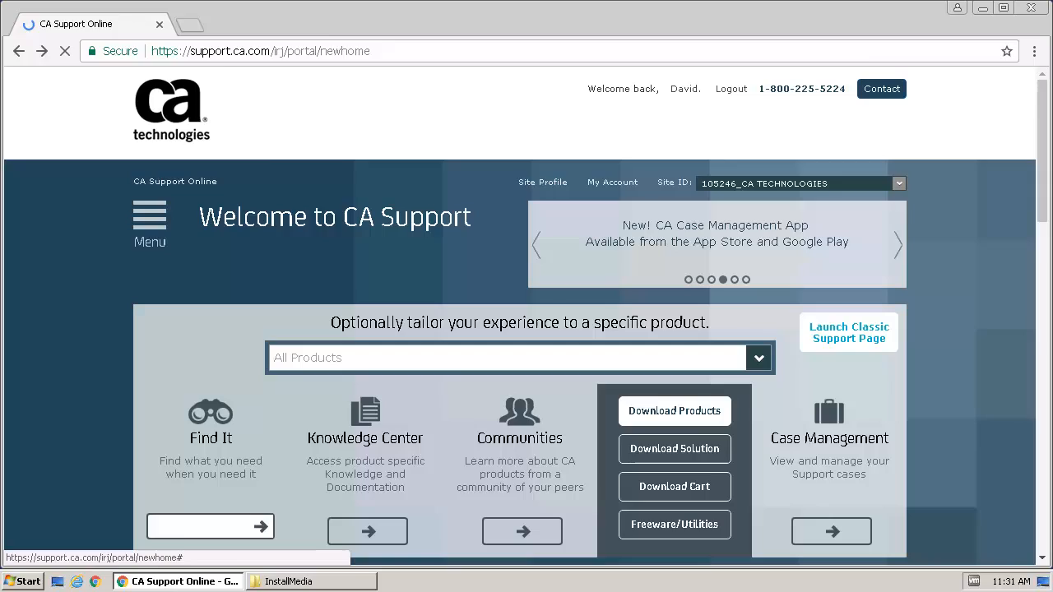
- Go to Download Products and select the UIM Server installer in the Download Center
{"action": "left_click", "coordinate": [675, 412]}
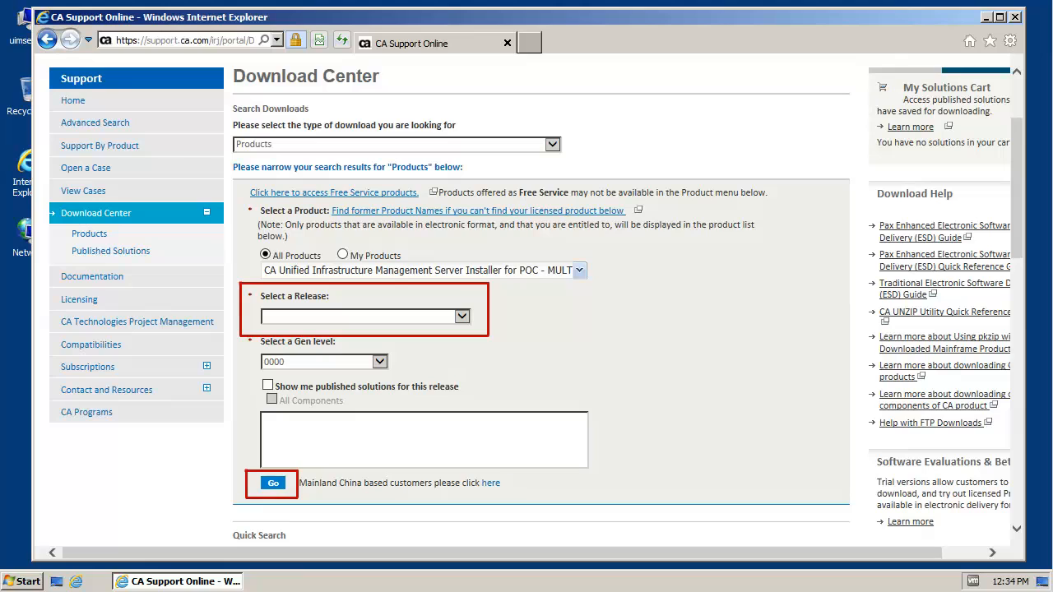
{"action": "left_click", "coordinate": [273, 484]}
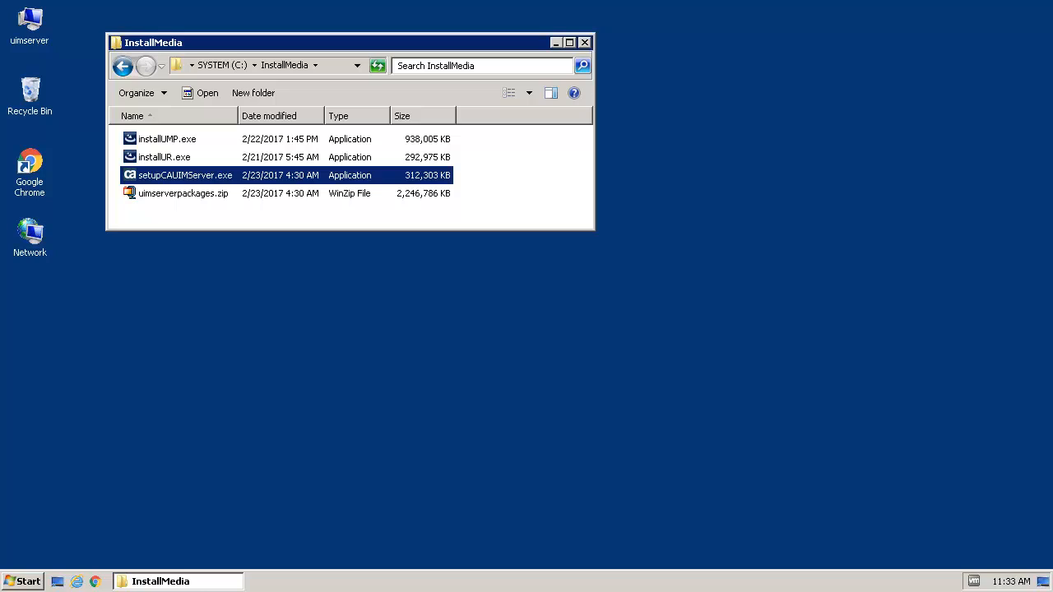
- Launch setupCAUIMServer.exe in English and accept the license agreement through to Install Folder
{"action": "double_click", "coordinate": [184, 174]}
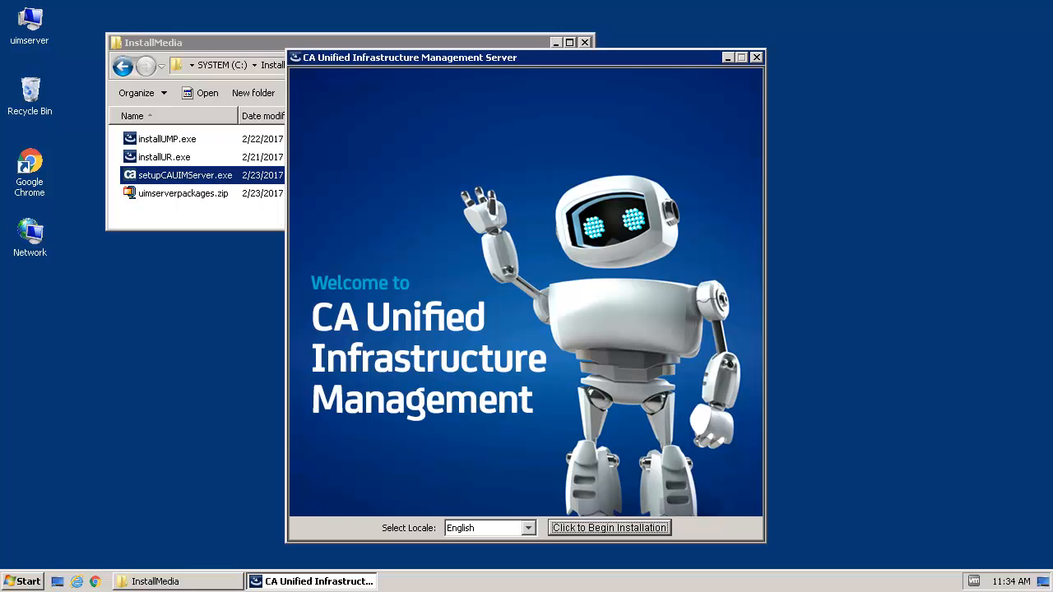
{"action": "left_click", "coordinate": [608, 526]}
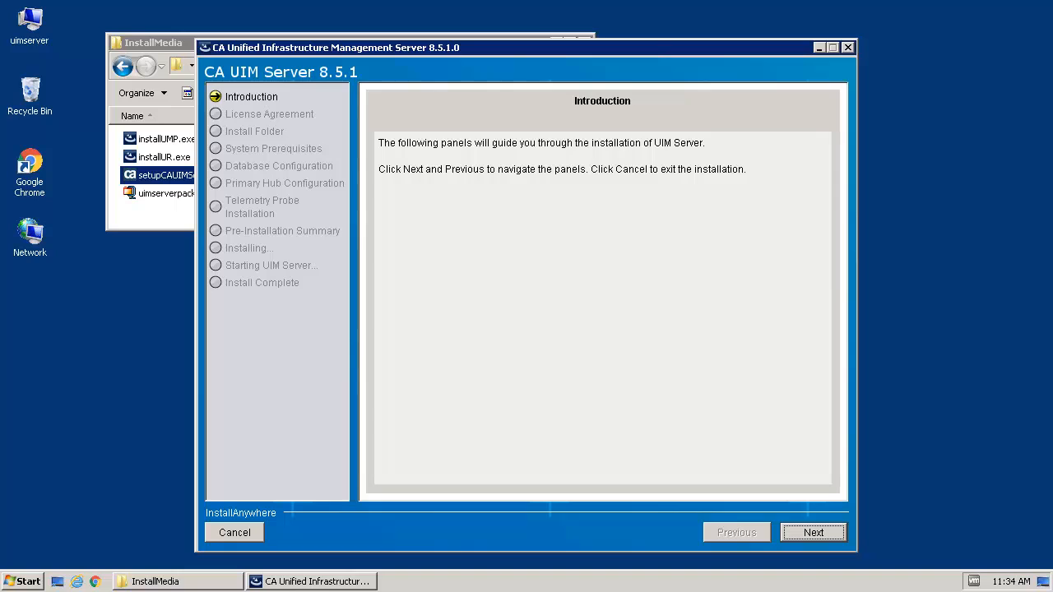
{"action": "left_click", "coordinate": [813, 533]}
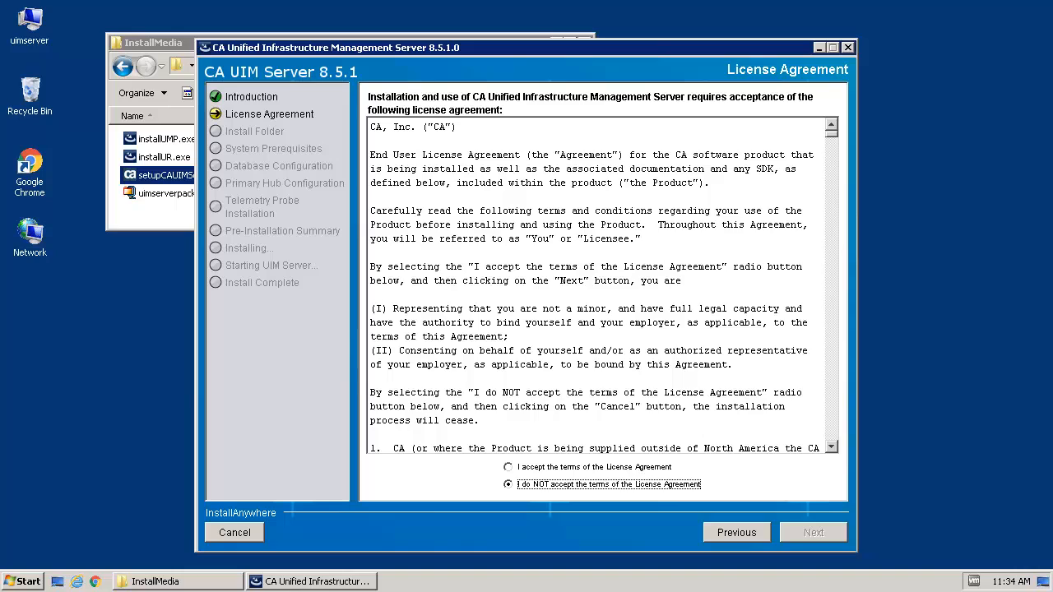
{"action": "left_click", "coordinate": [508, 467]}
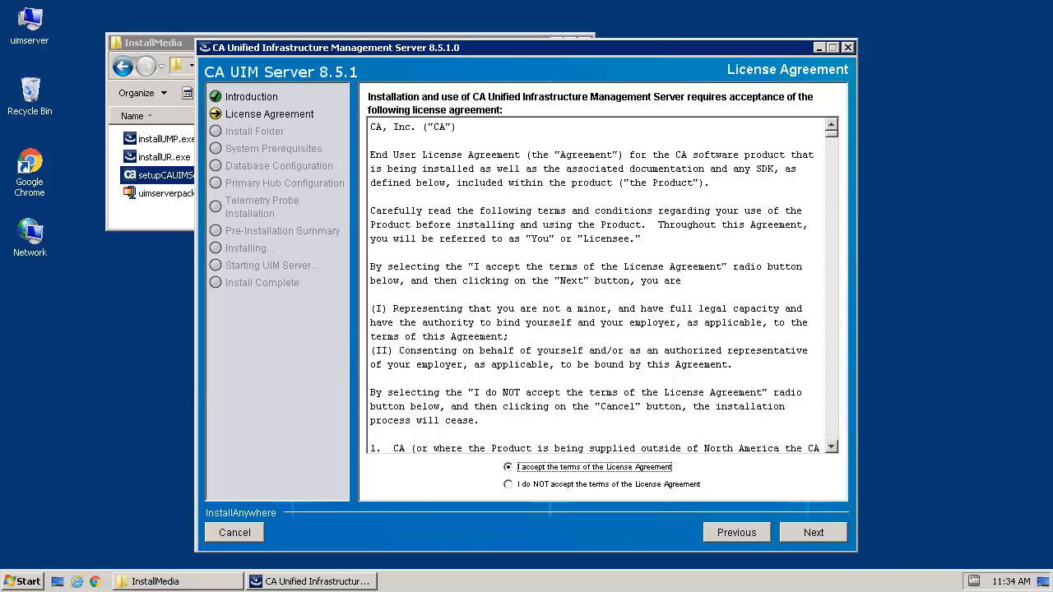
{"action": "left_click", "coordinate": [813, 533]}
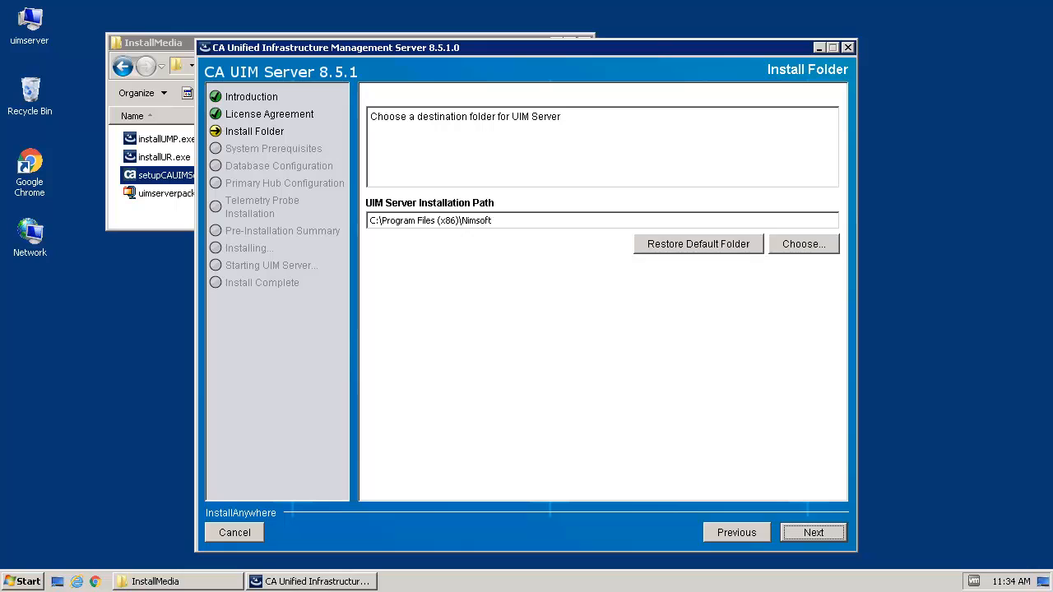
- Set the install folder to C:\Nimsoft and pass the system prerequisites check
{"action": "type", "text": "C:\\Nimsoft"}
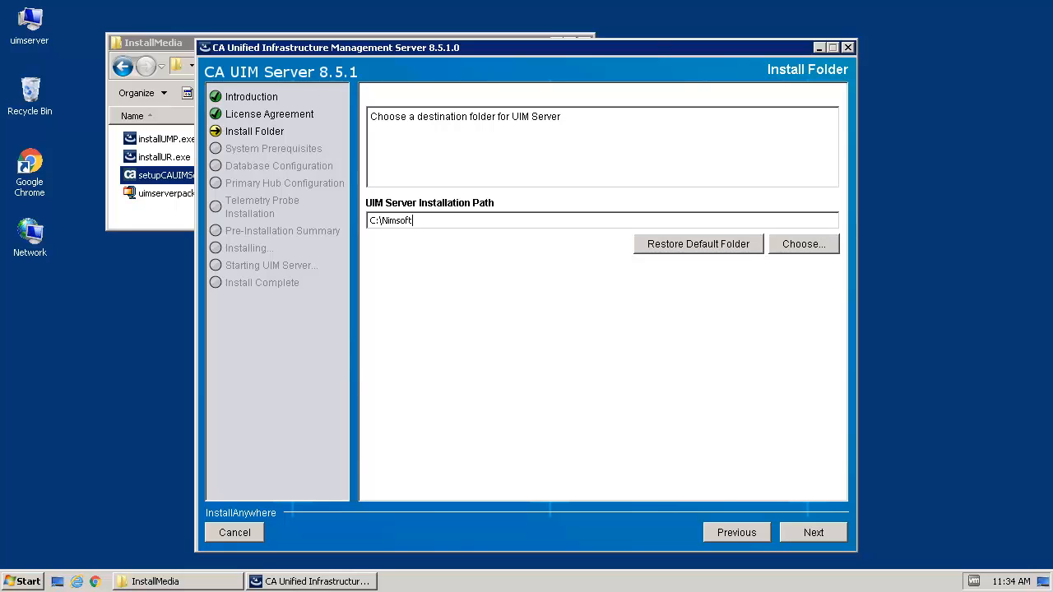
{"action": "left_click", "coordinate": [813, 533]}
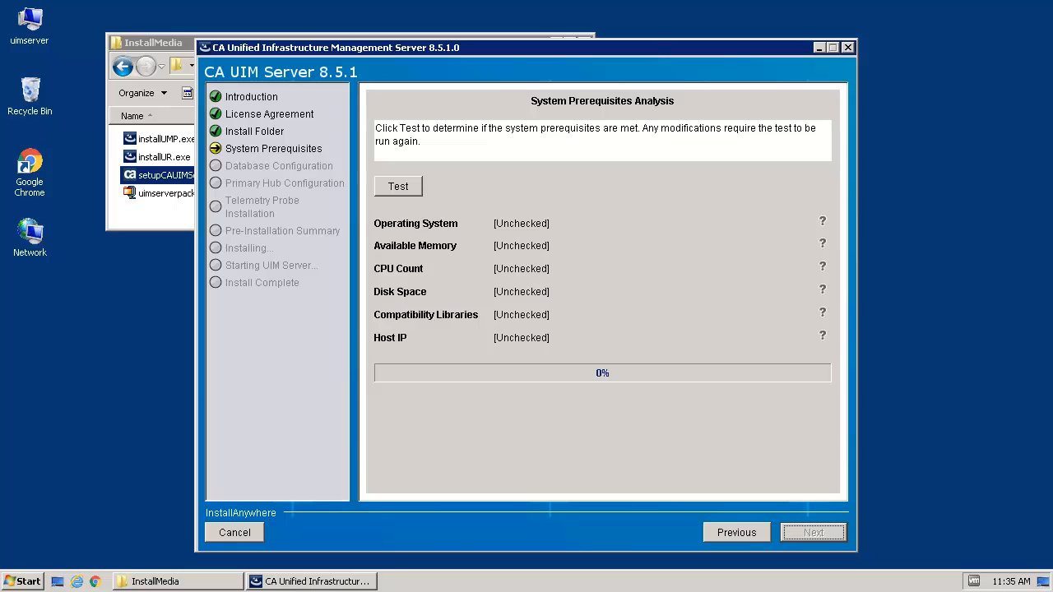
{"action": "left_click", "coordinate": [399, 186]}
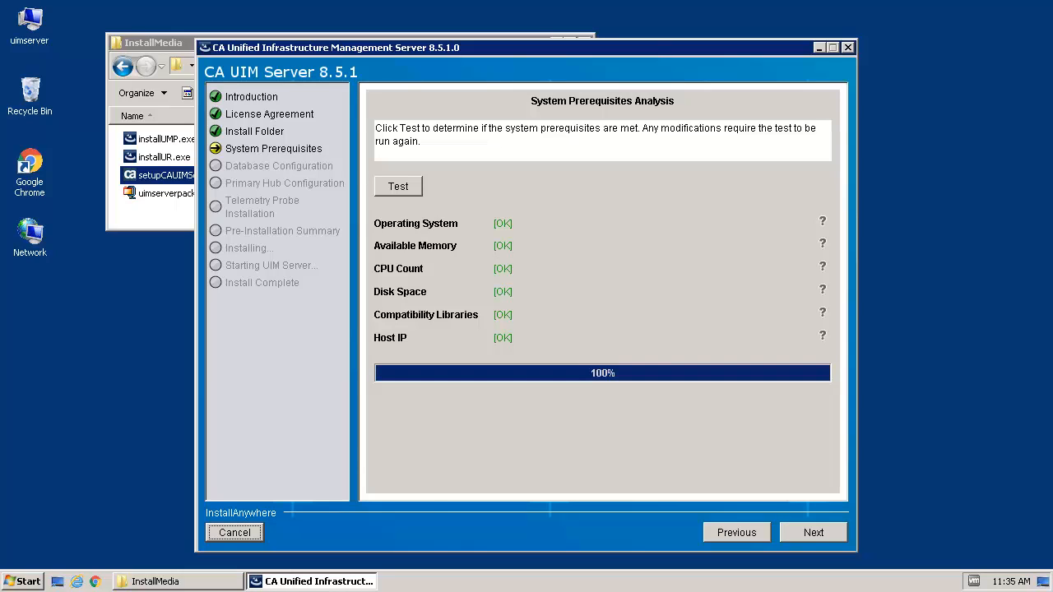
{"action": "left_click", "coordinate": [813, 533]}
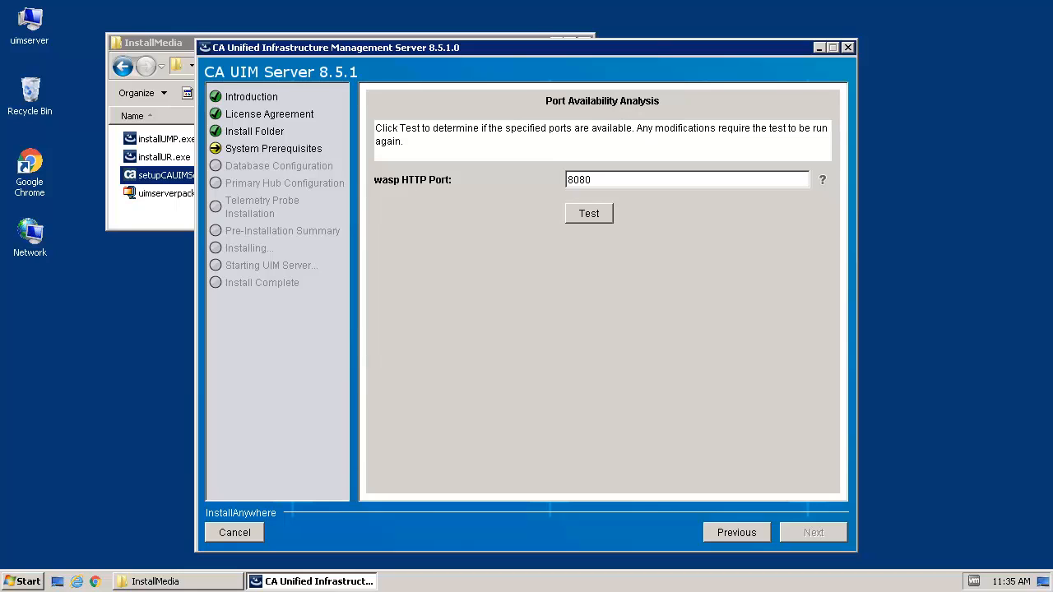
- Verify wasp HTTP port 8080 is free and continue to database configuration
{"action": "left_click", "coordinate": [589, 214]}
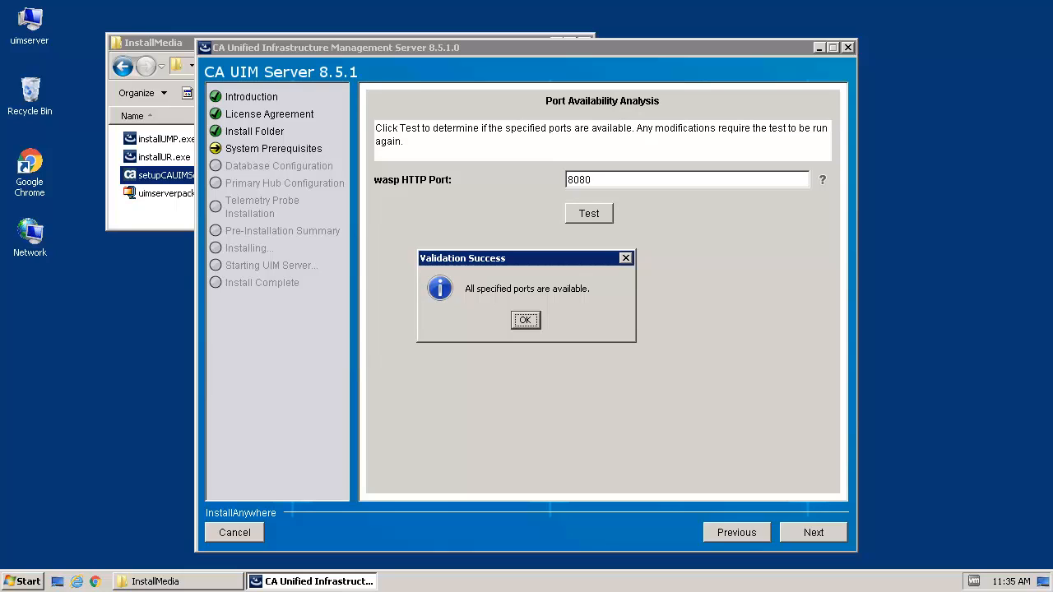
{"action": "left_click", "coordinate": [525, 320]}
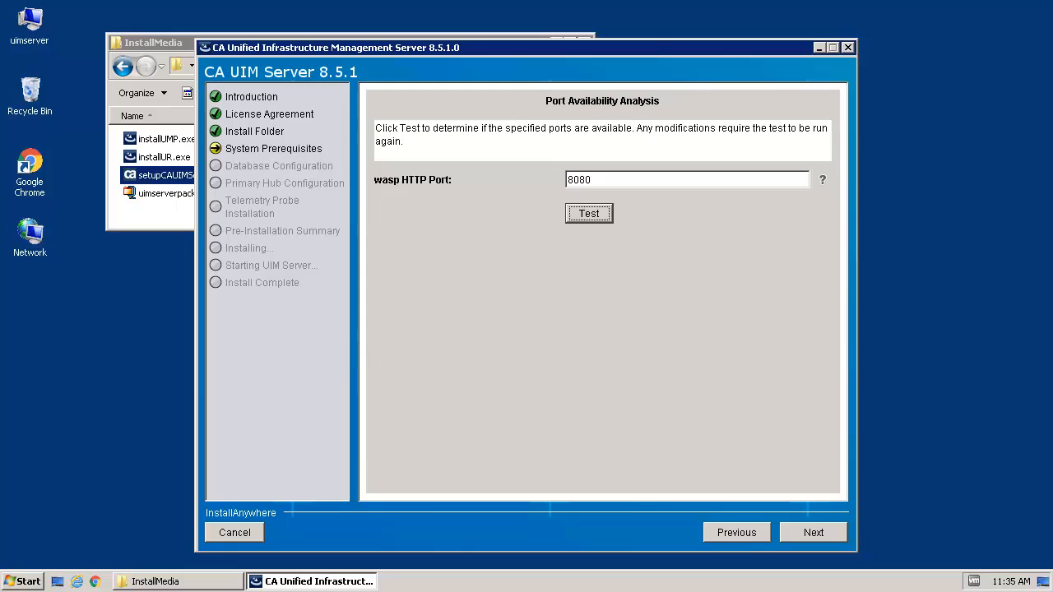
{"action": "left_click", "coordinate": [813, 533]}
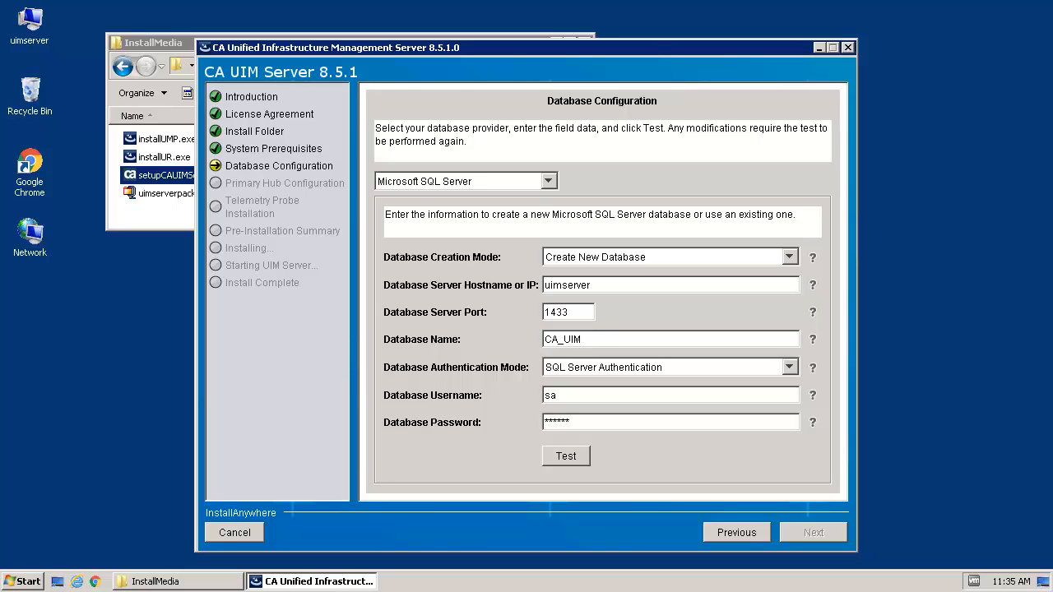
- Test the Microsoft SQL Server settings, creating the CA_UIM database on uimserver, and proceed
{"action": "left_click", "coordinate": [566, 456]}
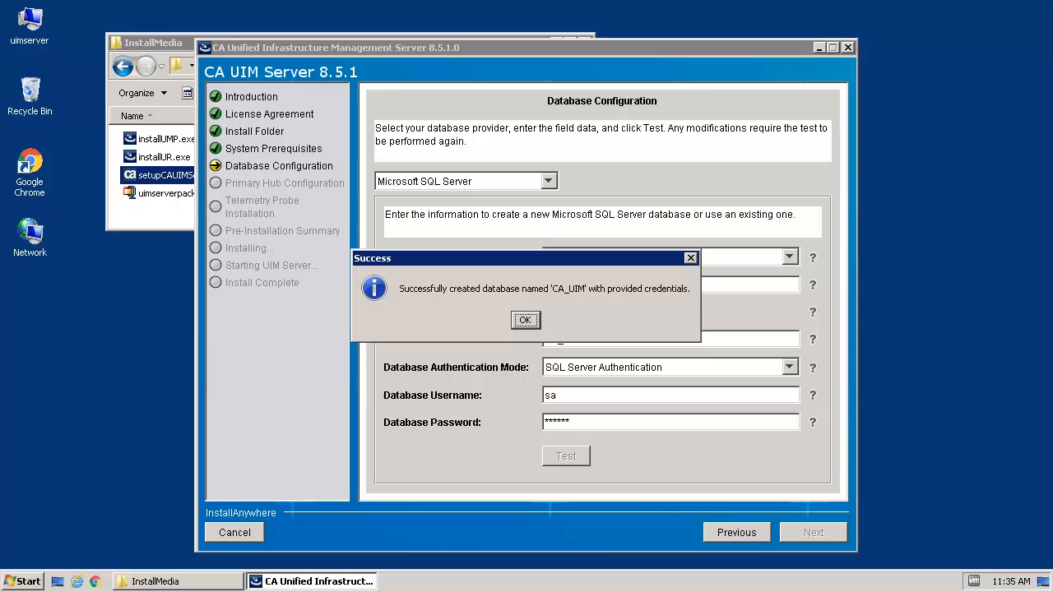
{"action": "left_click", "coordinate": [525, 319]}
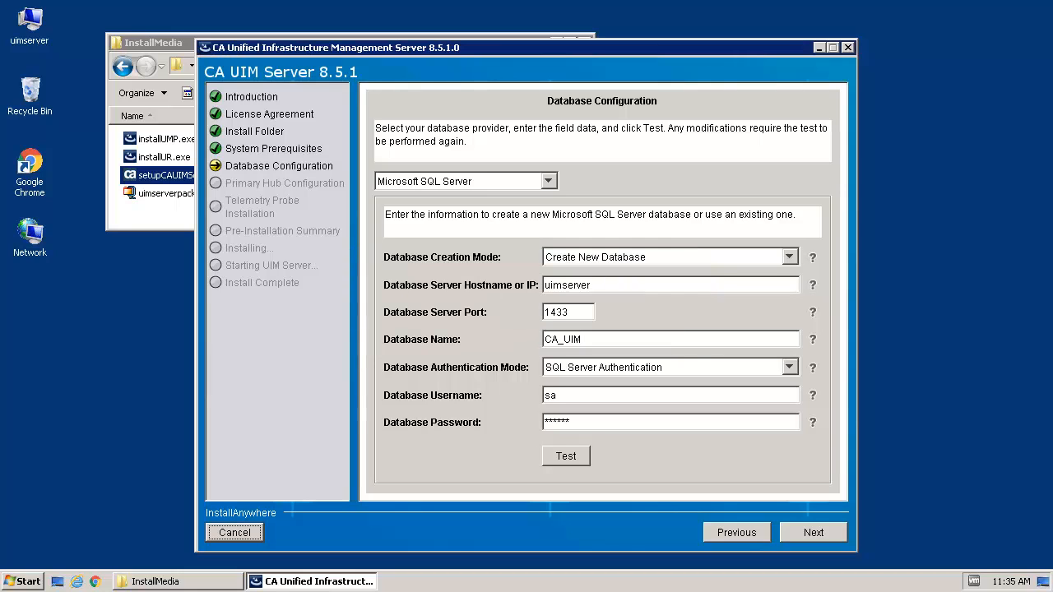
{"action": "left_click", "coordinate": [813, 532]}
{"action": "type", "text": "primary"}
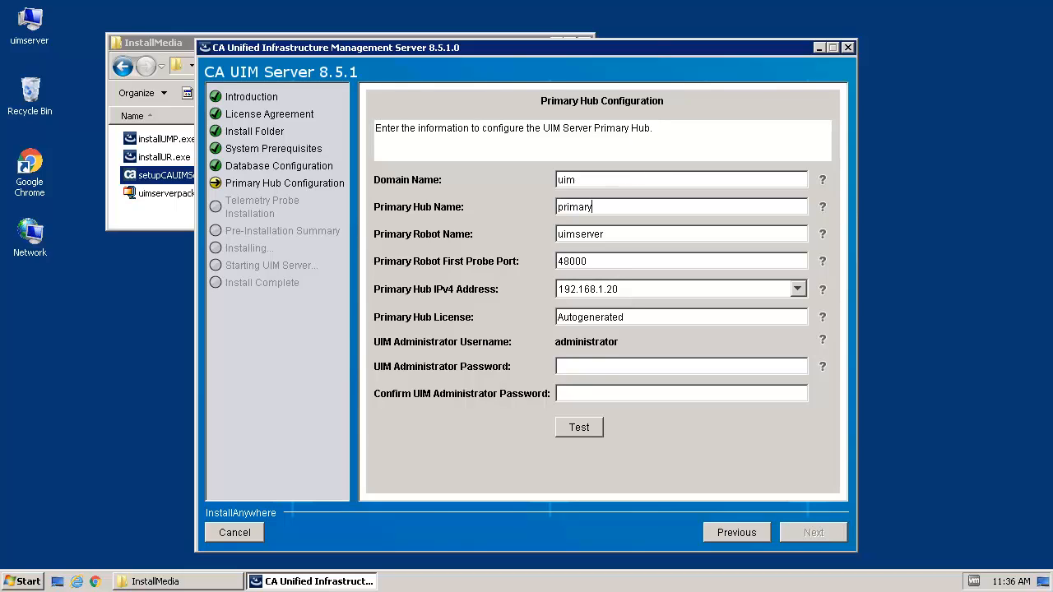
- Enter the UIM Administrator password and validate the primary hub (domain uim, hub primary)
{"action": "type", "text": "******"}
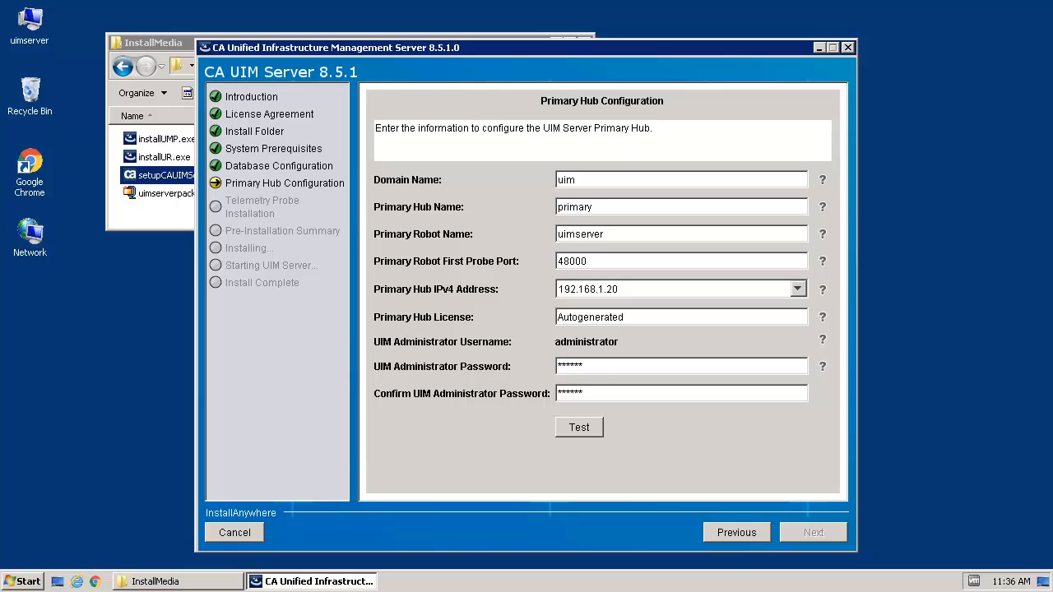
{"action": "left_click", "coordinate": [579, 428]}
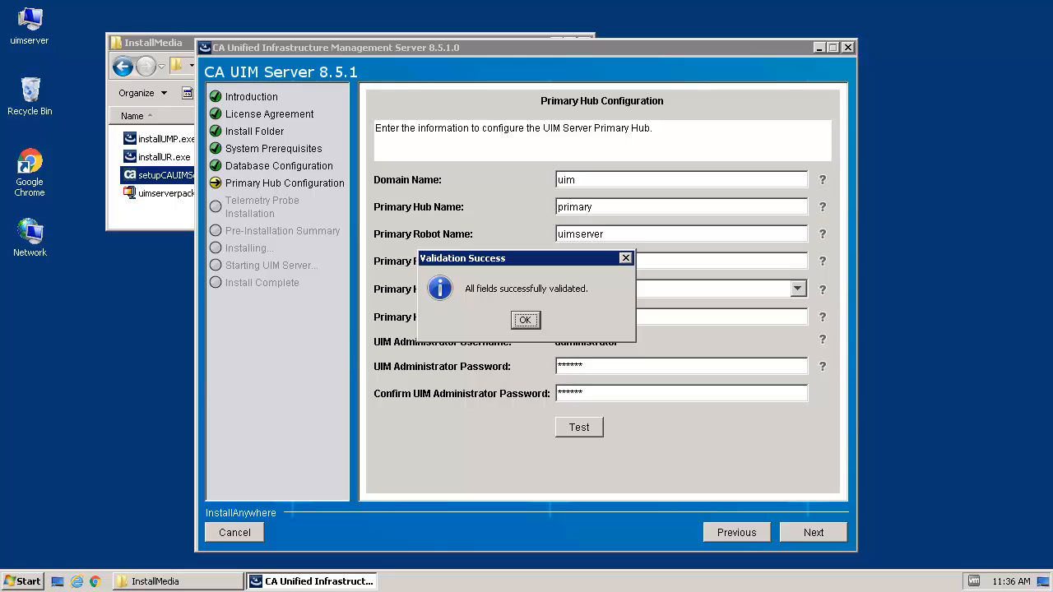
{"action": "left_click", "coordinate": [524, 319]}
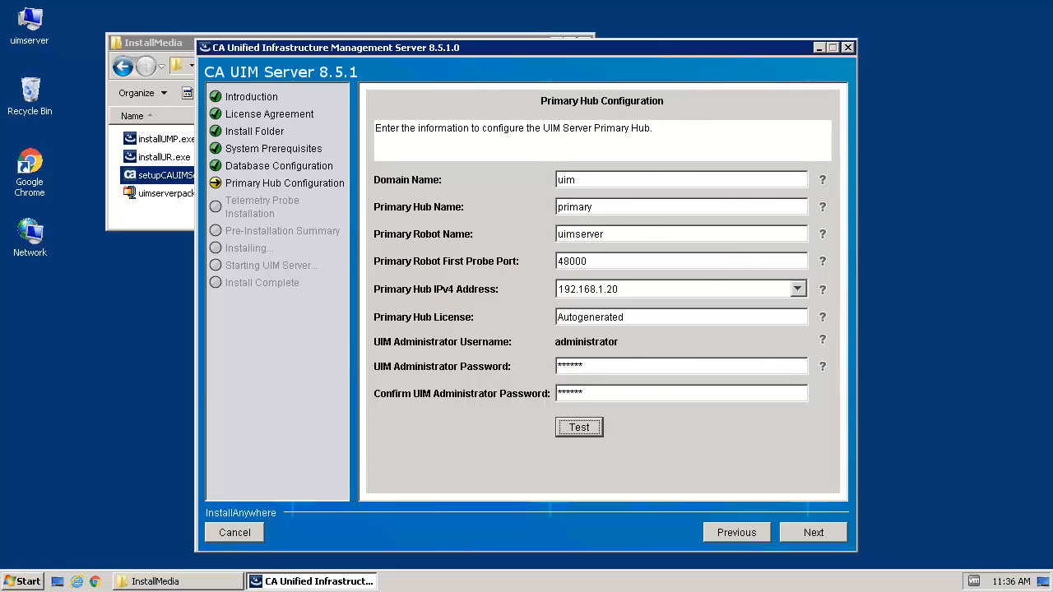
{"action": "left_click", "coordinate": [813, 534]}
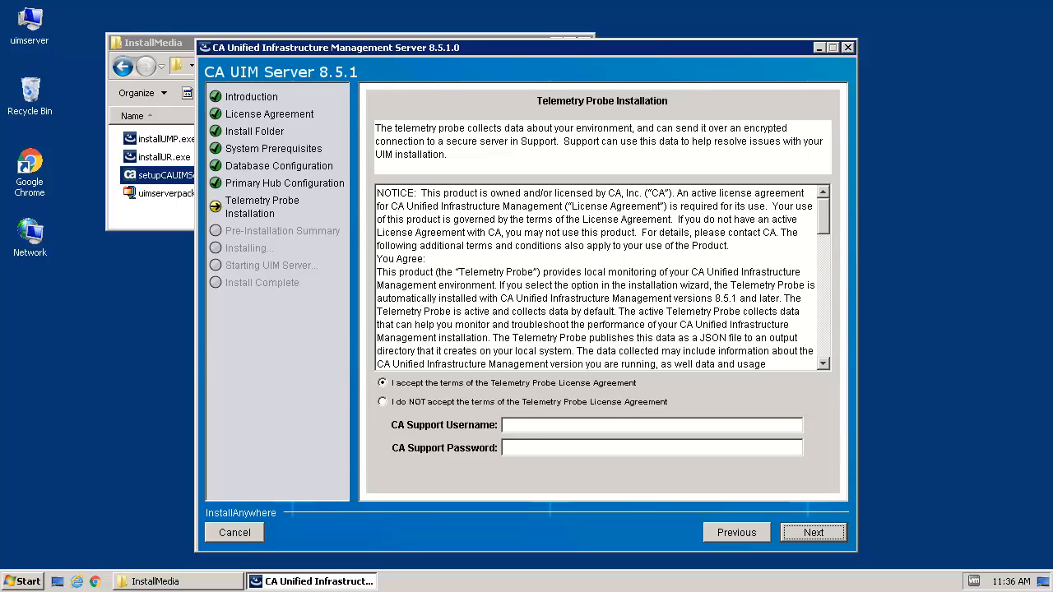
- Supply CA Support credentials for the telemetry probe and start the install from the summary
{"action": "type", "text": "******"}
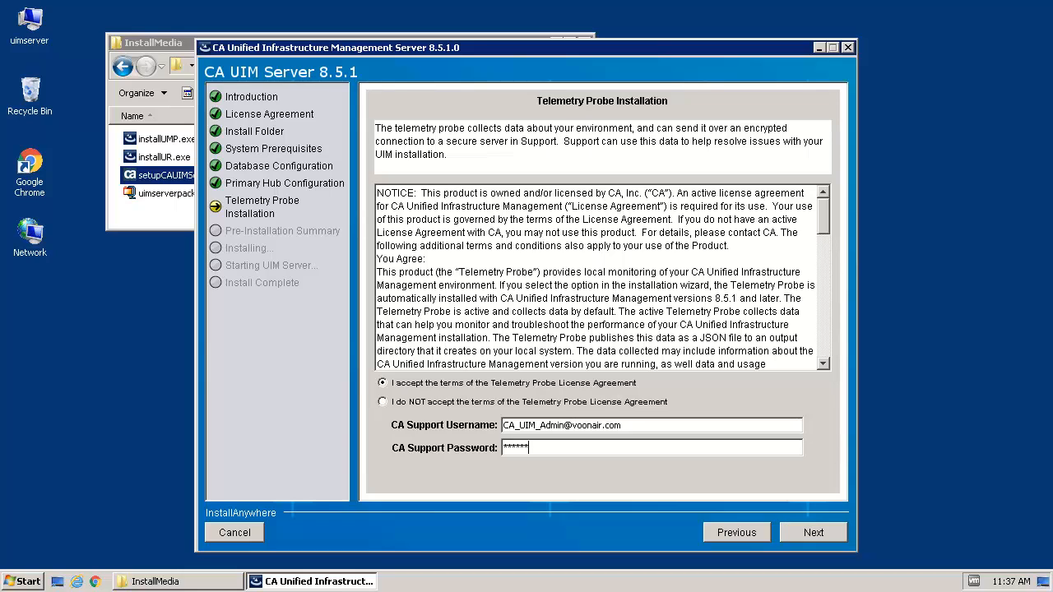
{"action": "left_click", "coordinate": [813, 533]}
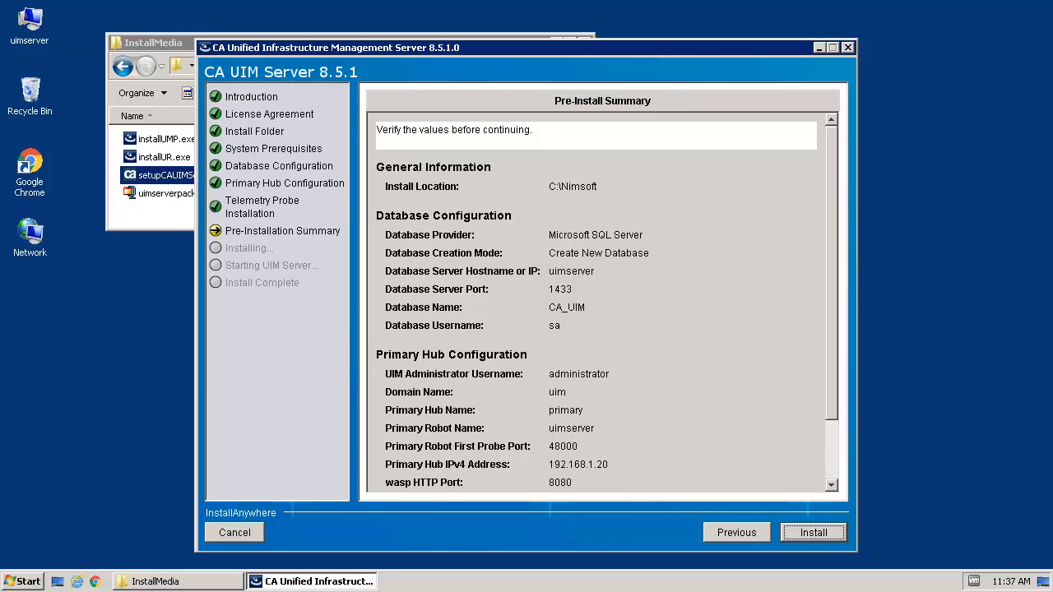
{"action": "left_click", "coordinate": [813, 534]}
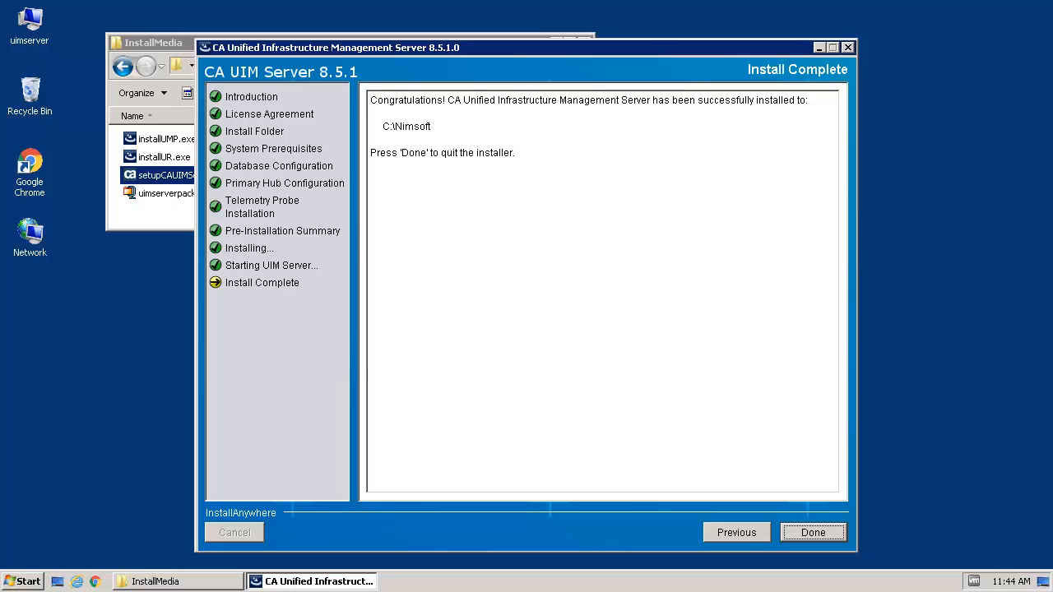
- Finish with Done so the UIM Server home page confirms the successful installation
{"action": "left_click", "coordinate": [813, 534]}
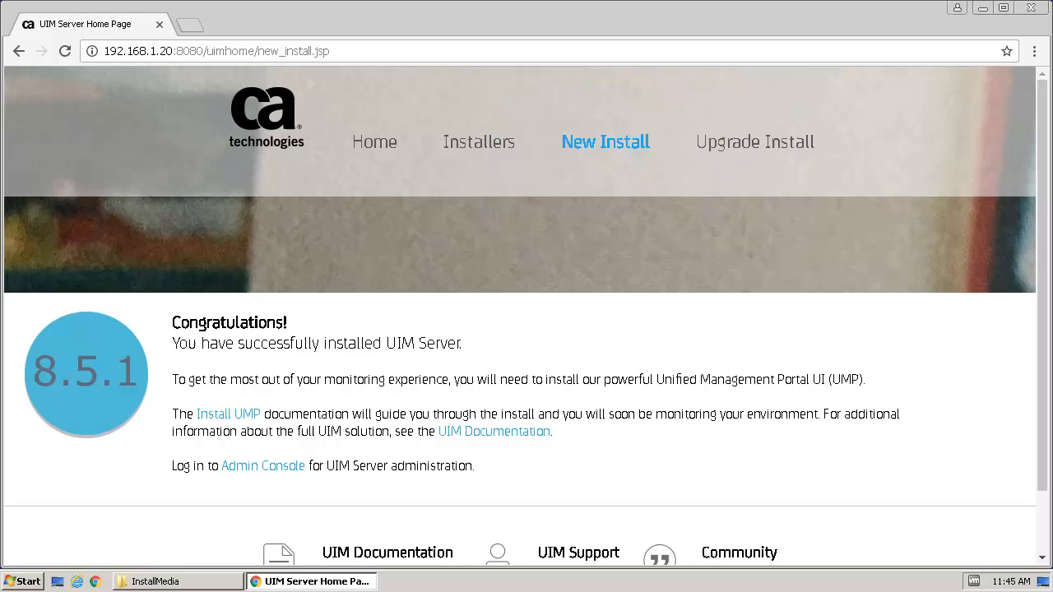